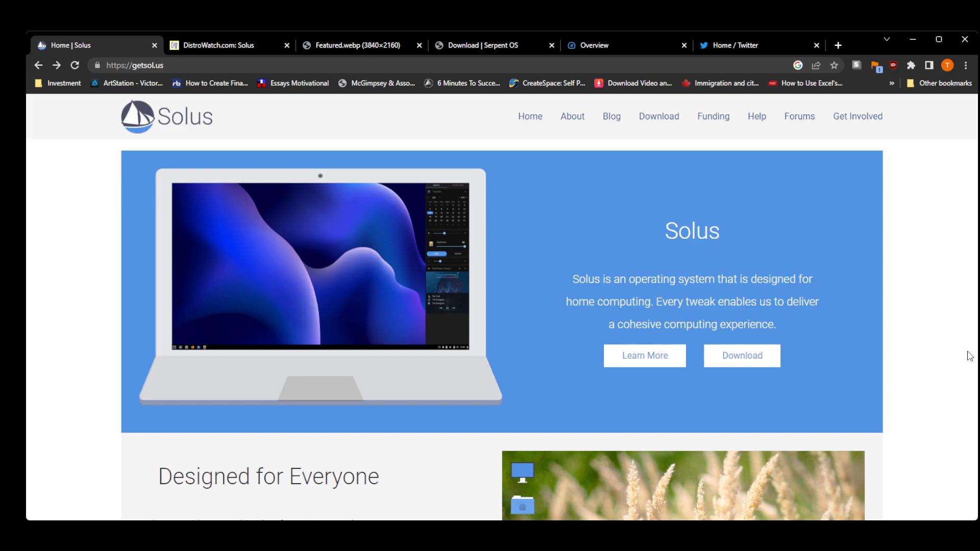
# - Go to the Solus blog and scroll through the 'Solus 4.3 Released' post's screenshots
pyautogui.scroll(-3)
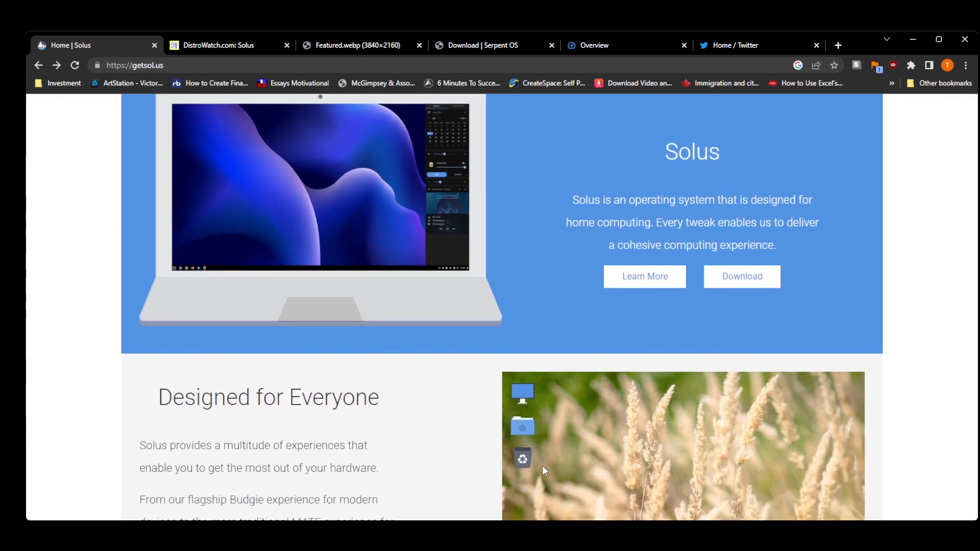
pyautogui.scroll(-3)
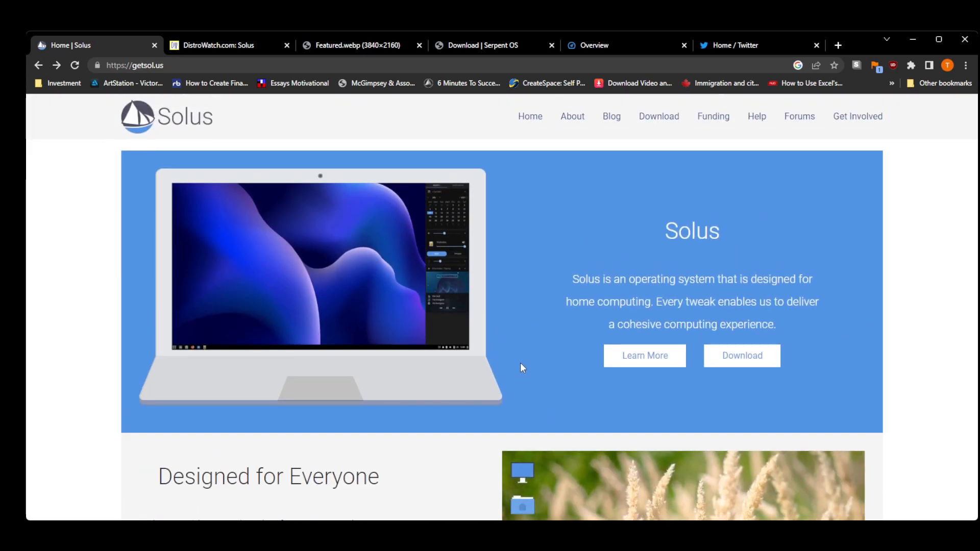
pyautogui.click(612, 116)
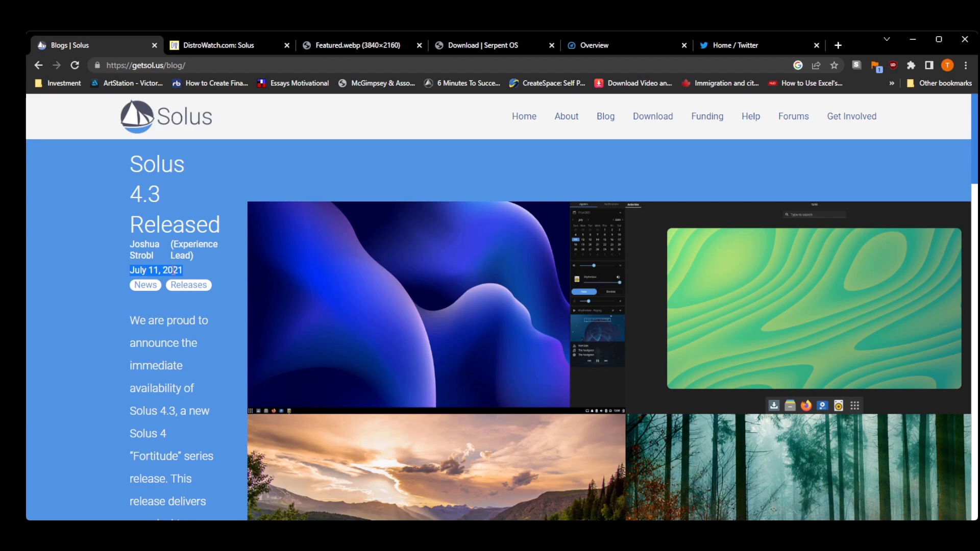
pyautogui.scroll(-3)
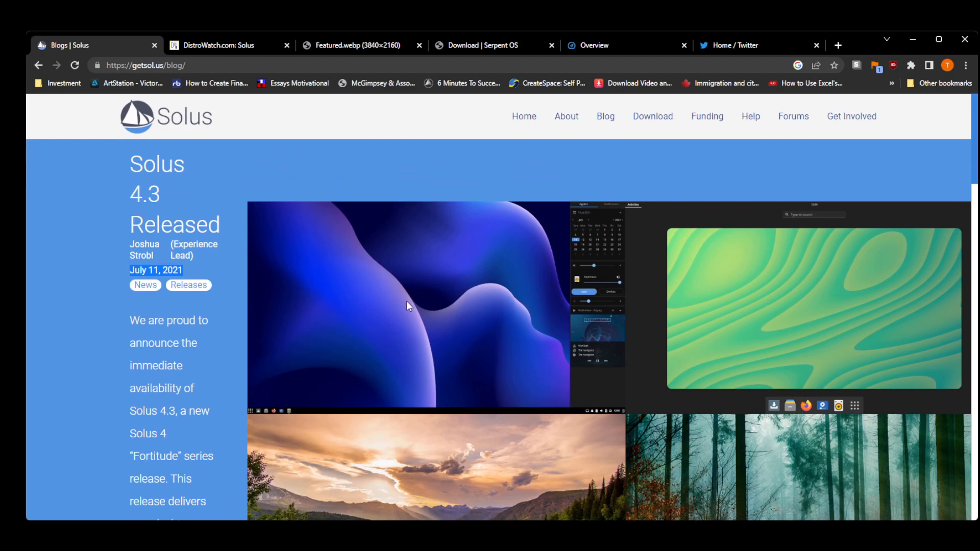
pyautogui.moveTo(404, 304)
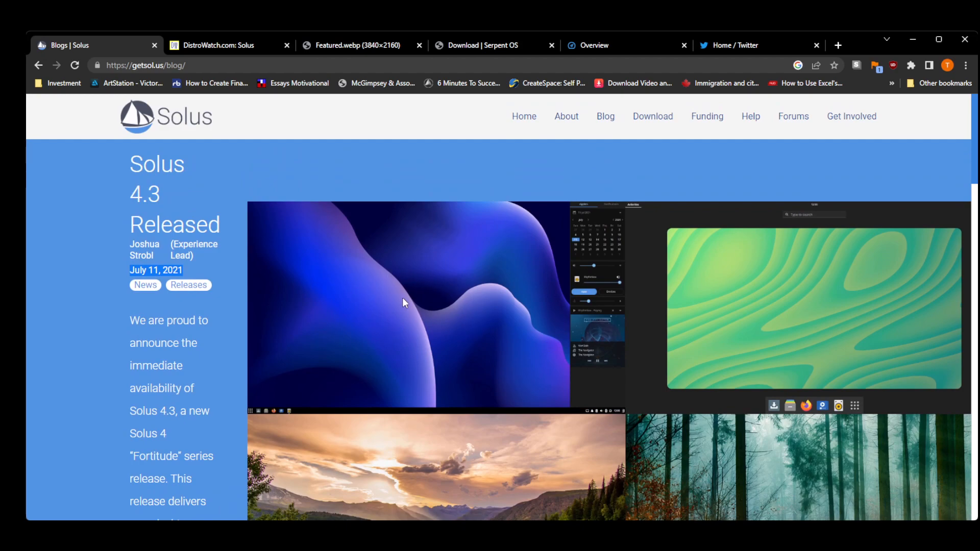
pyautogui.scroll(-3)
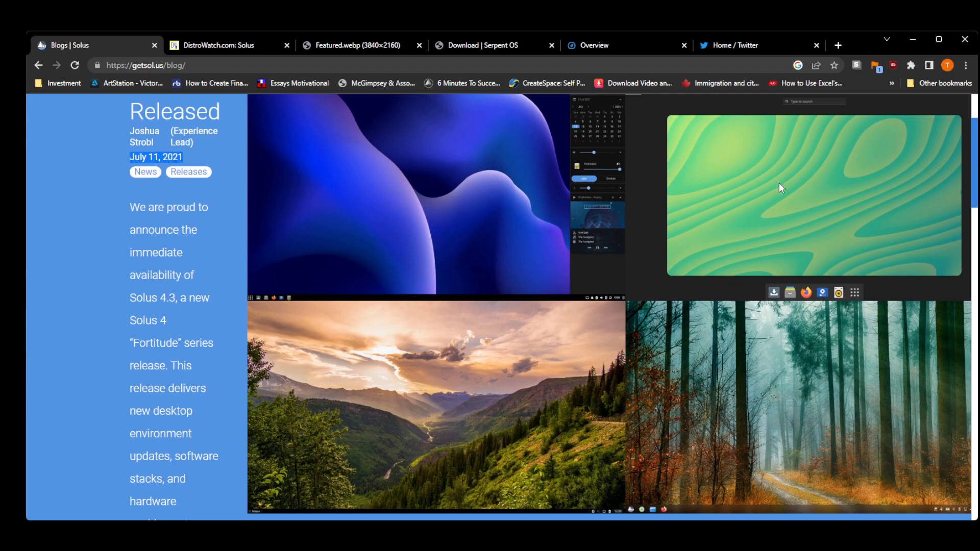
pyautogui.scroll(-3)
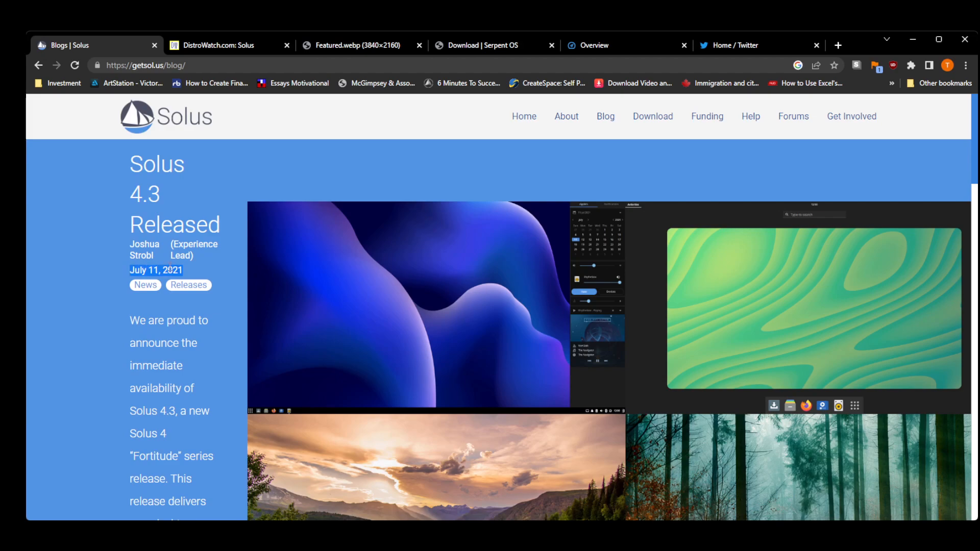
pyautogui.click(652, 117)
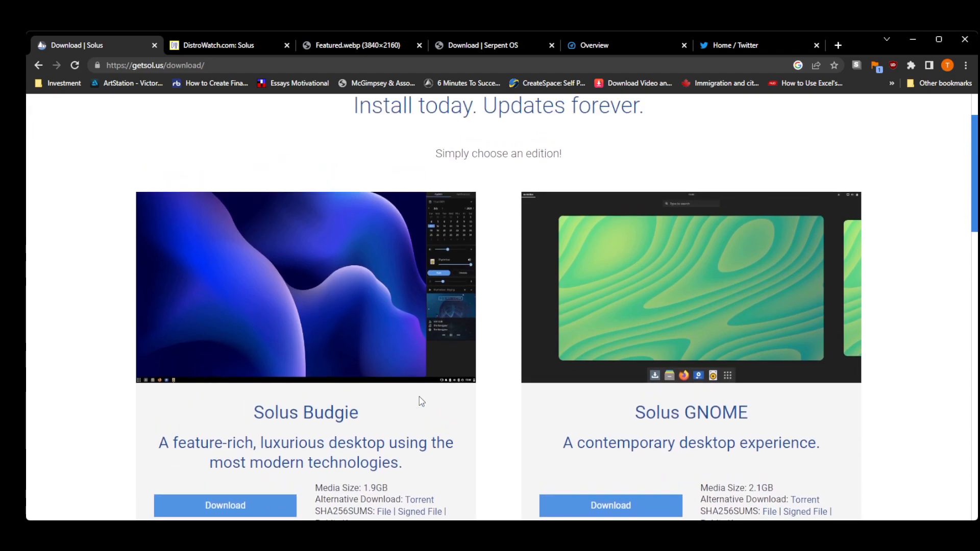
pyautogui.scroll(3)
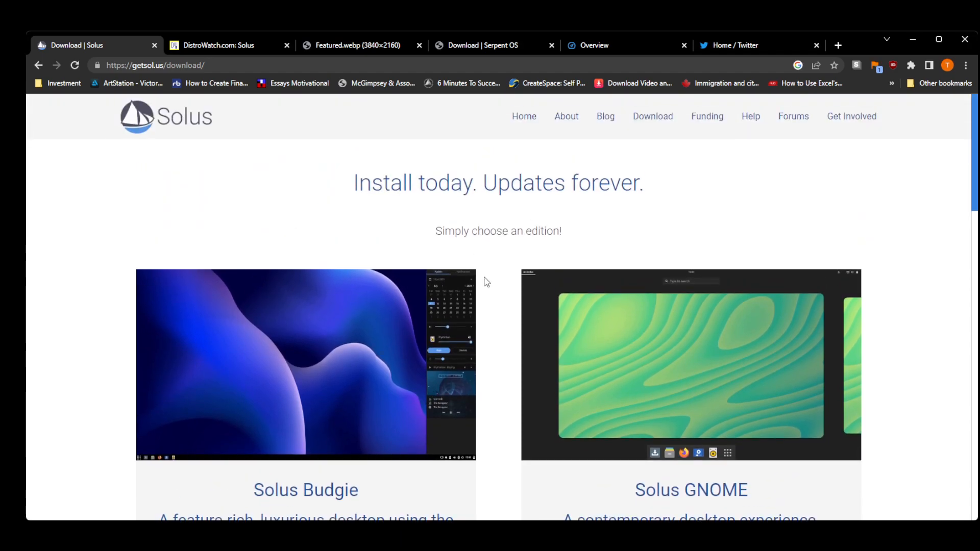
pyautogui.moveTo(439, 318)
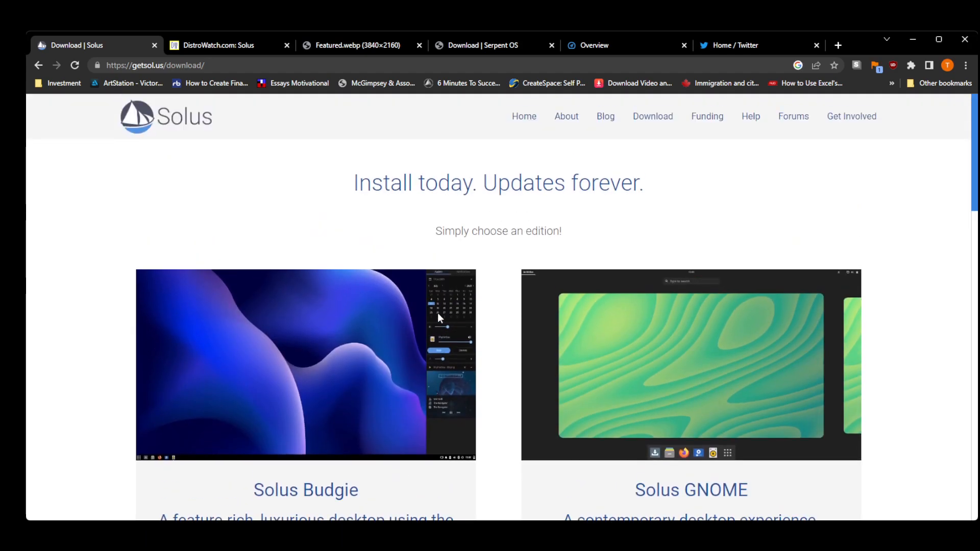
pyautogui.click(604, 116)
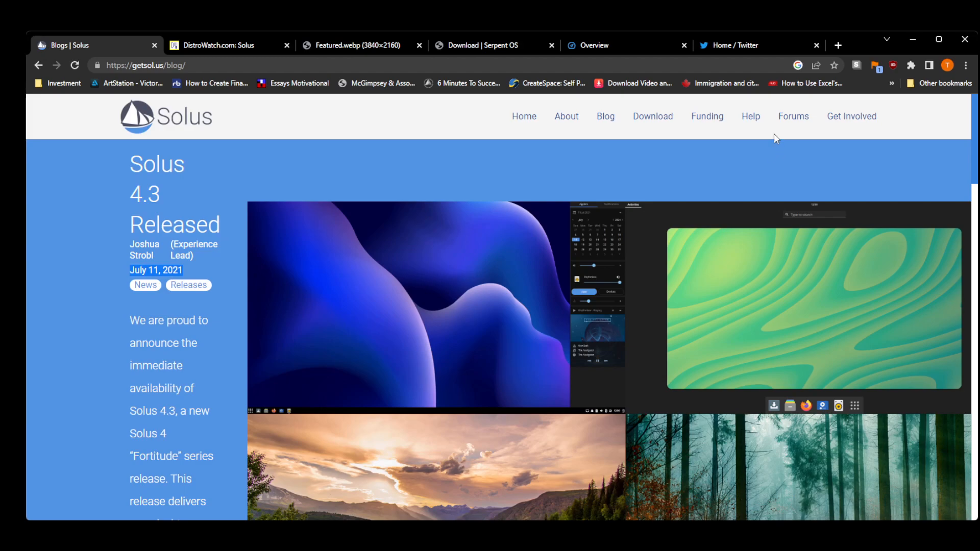
# - Highlight Solus's 'Status: Dormant' line on DistroWatch and scroll to the Solus Summary table
pyautogui.click(218, 45)
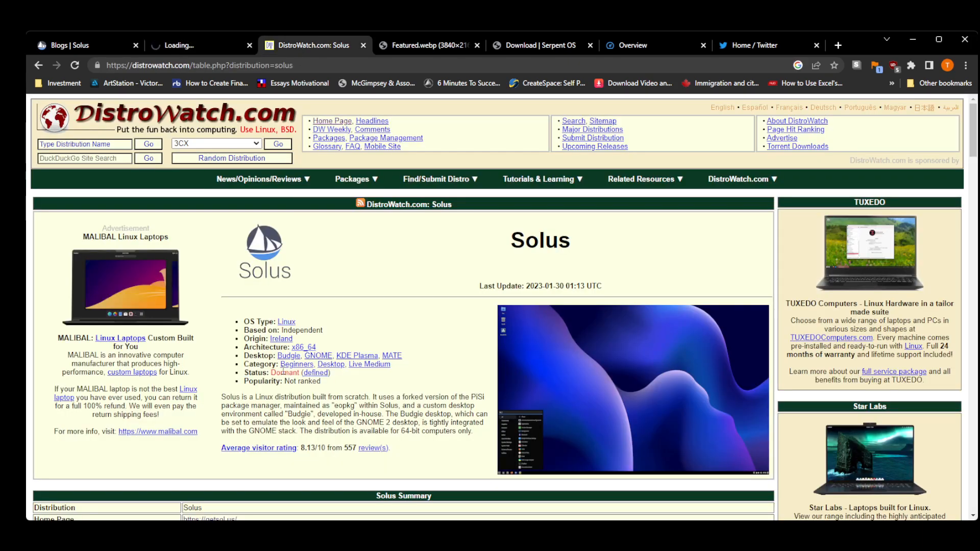
pyautogui.tripleClick(286, 373)
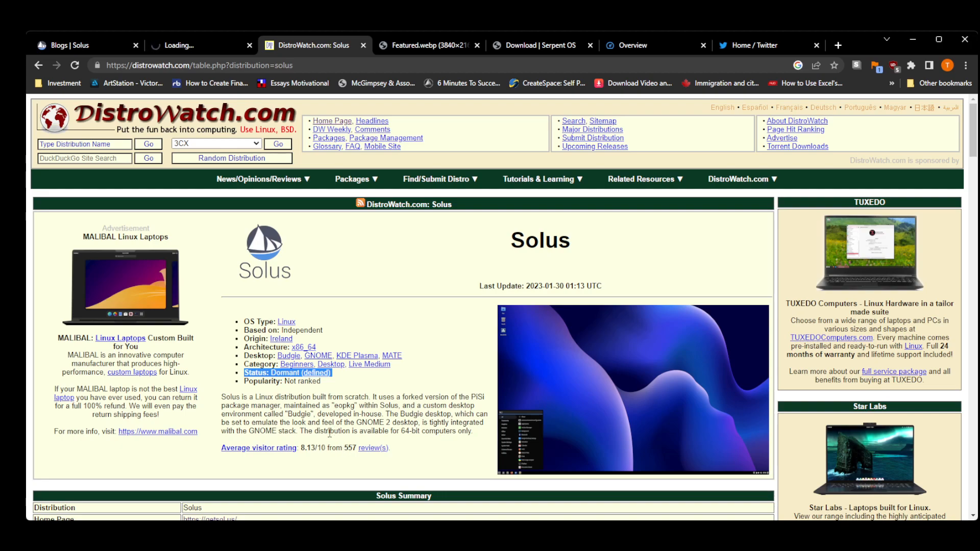
pyautogui.moveTo(321, 395)
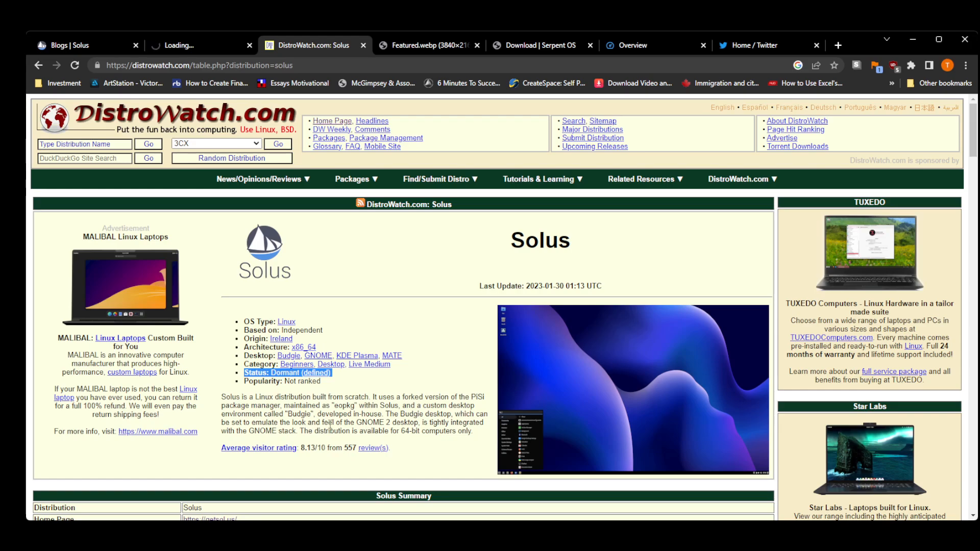
pyautogui.scroll(-3)
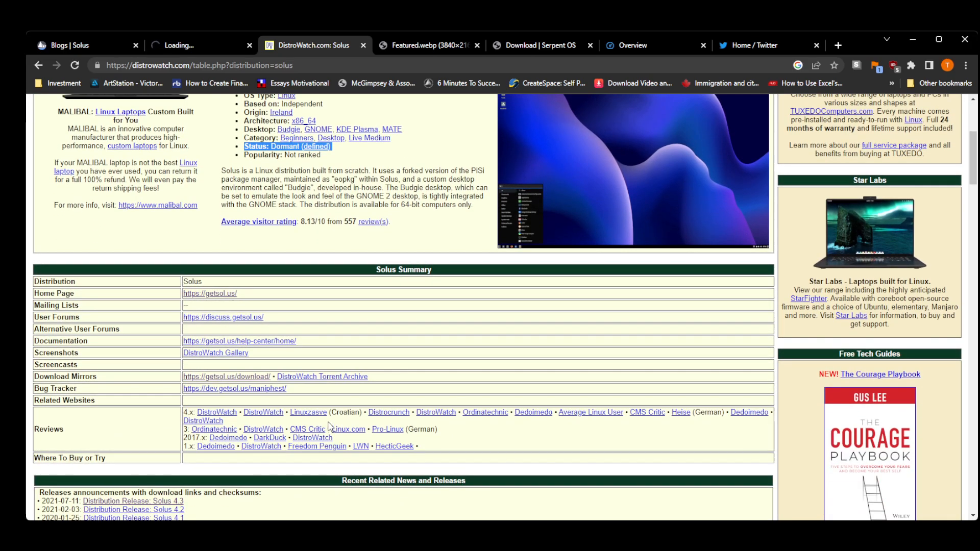
# - Switch to the Featured.webp tab showing Serpent OS running neofetch in QEMU
pyautogui.click(428, 45)
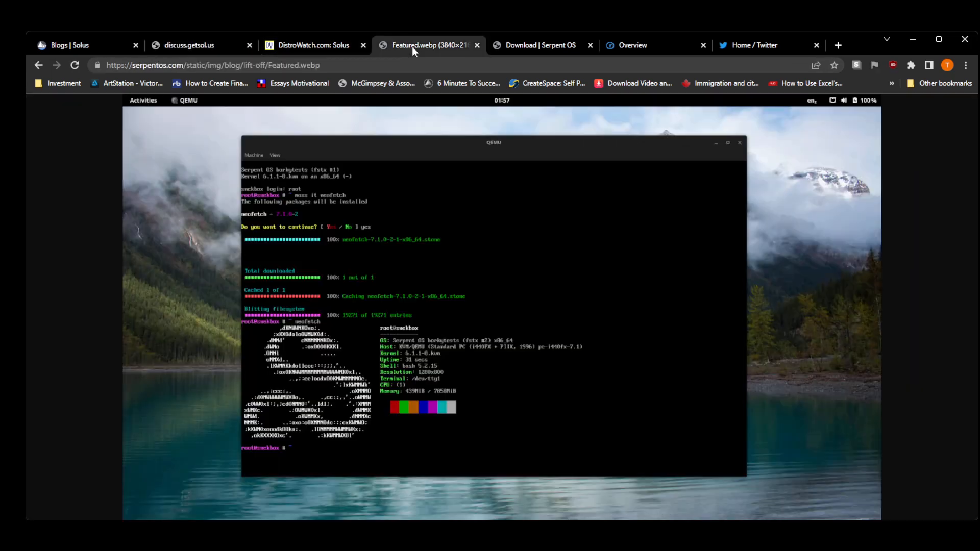
pyautogui.moveTo(507, 373)
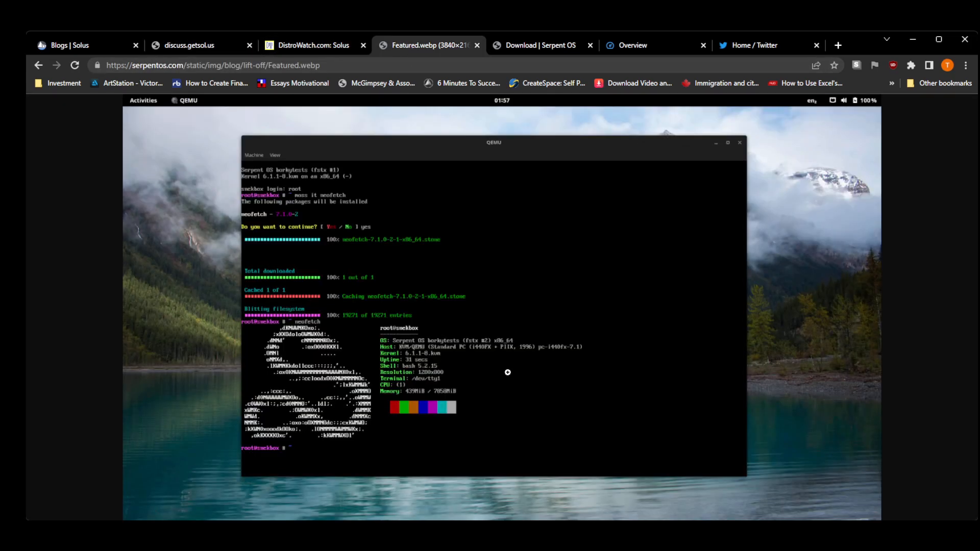
pyautogui.moveTo(404, 283)
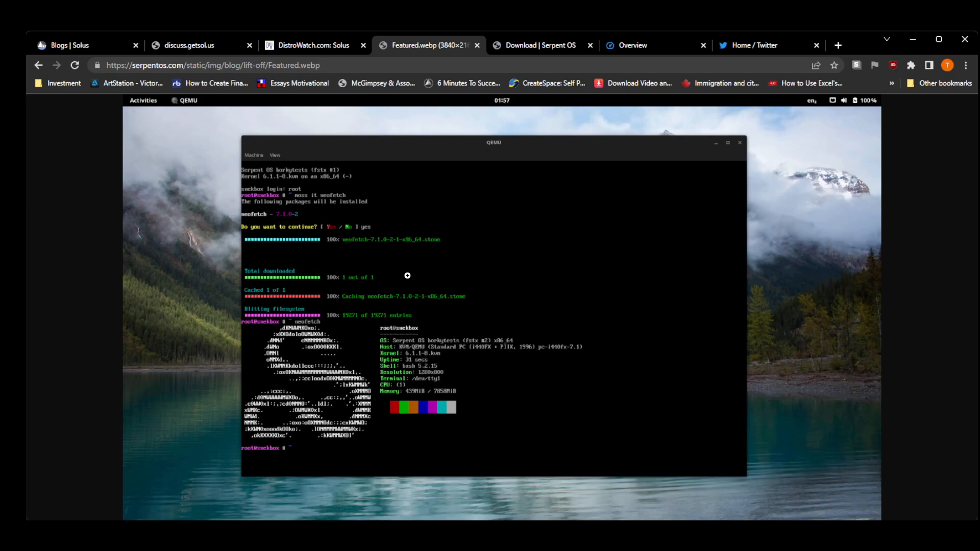
pyautogui.click(537, 45)
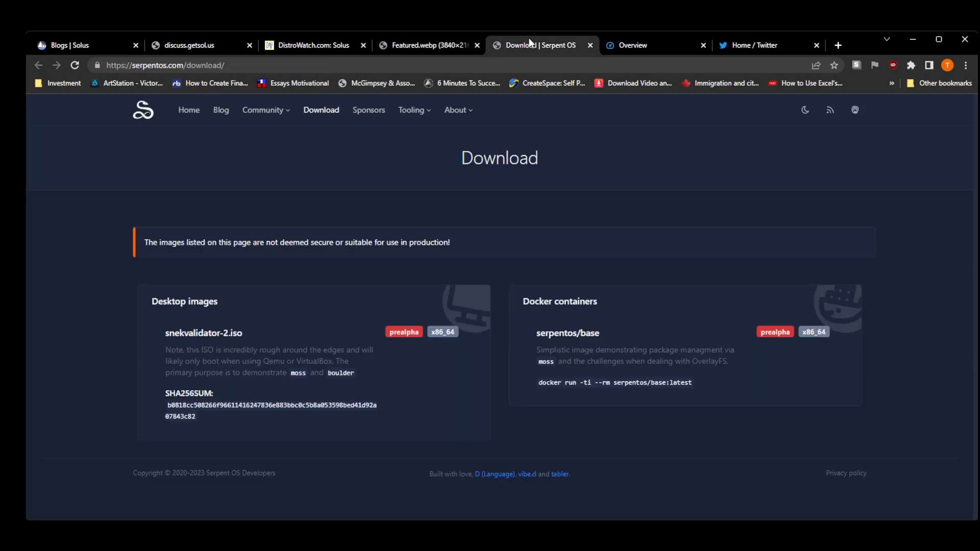
pyautogui.moveTo(204, 332)
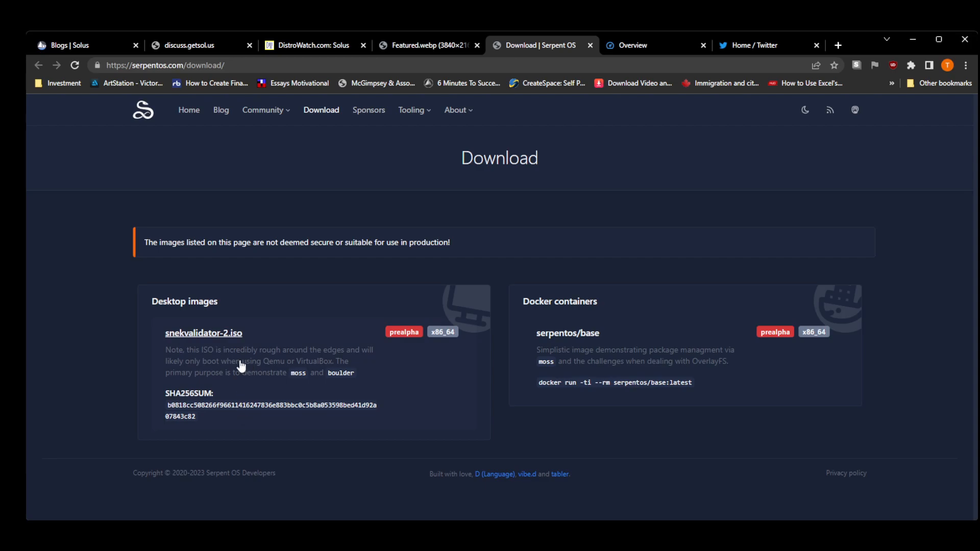
pyautogui.moveTo(255, 345)
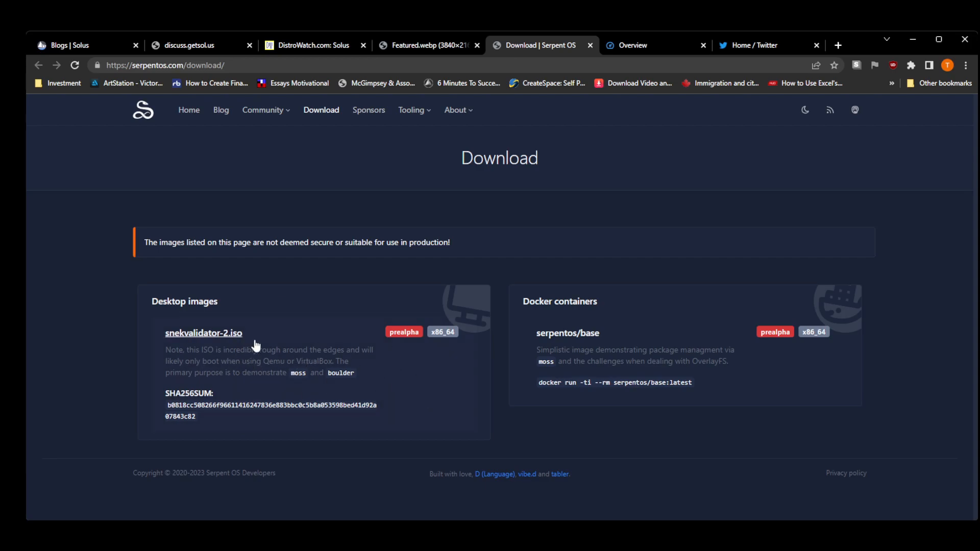
pyautogui.moveTo(324, 380)
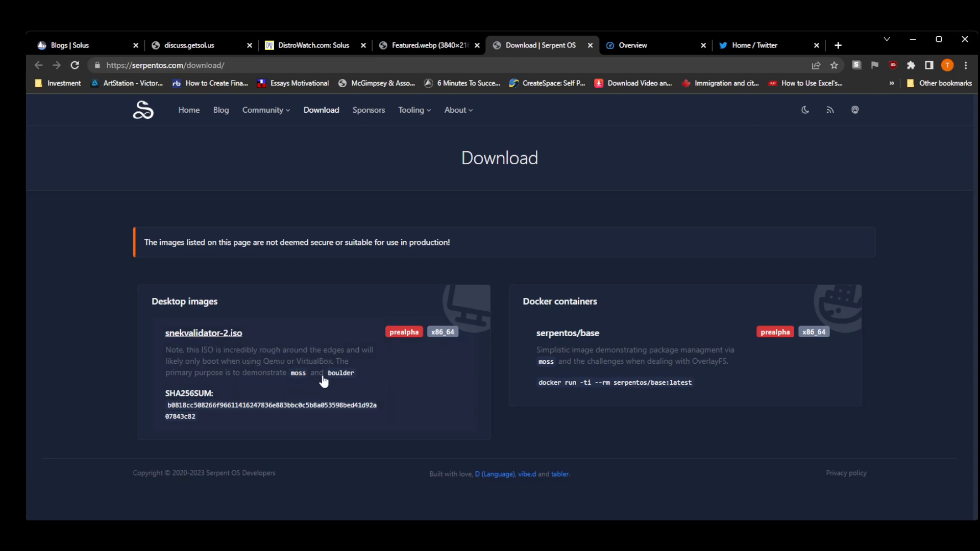
pyautogui.moveTo(298, 381)
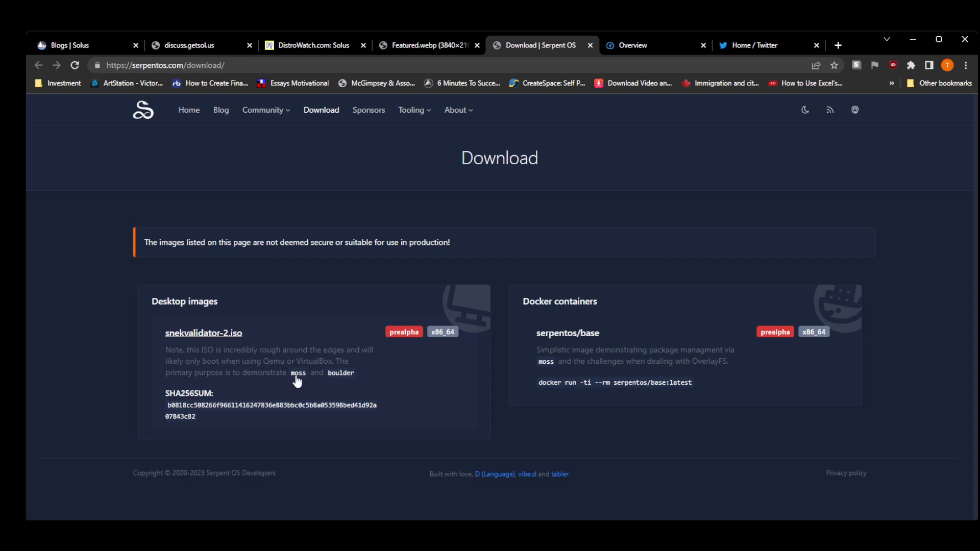
pyautogui.moveTo(343, 384)
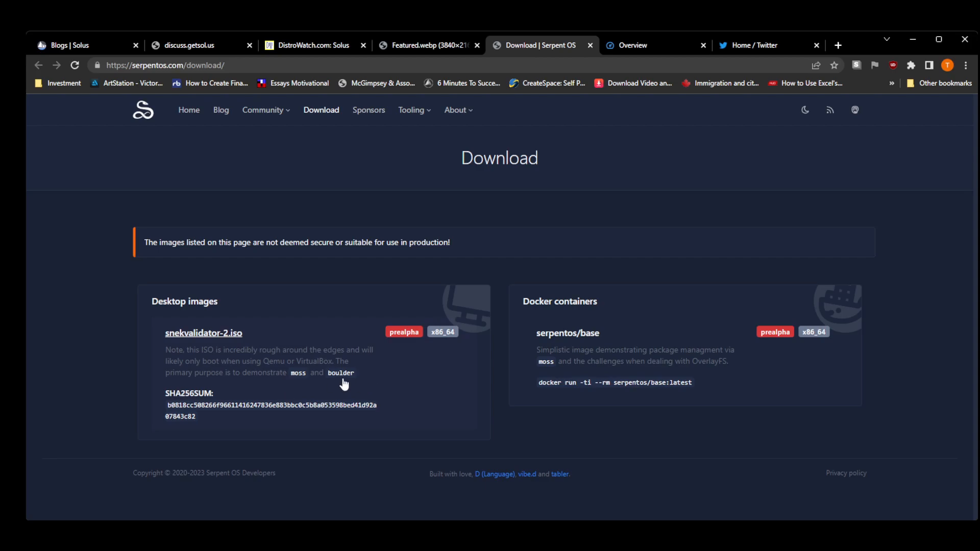
pyautogui.moveTo(389, 390)
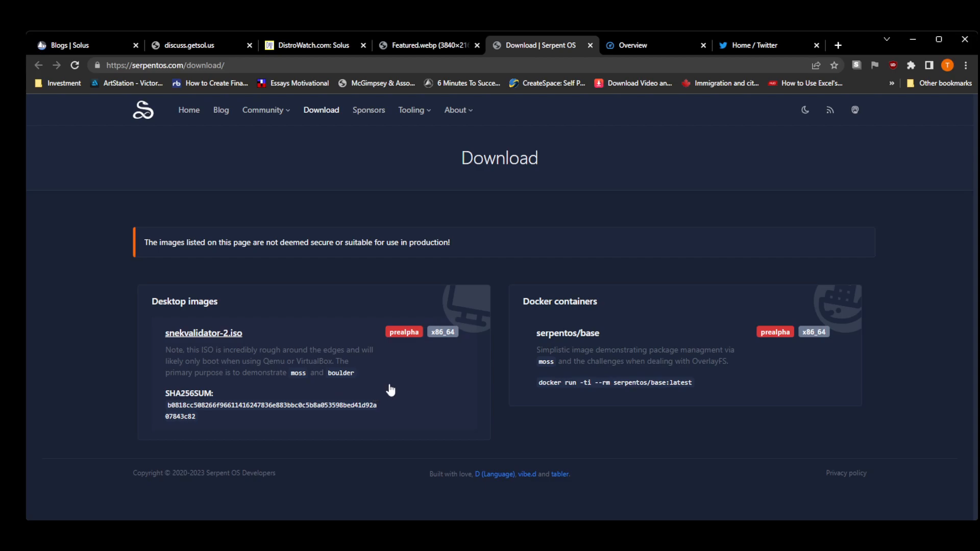
pyautogui.moveTo(390, 384)
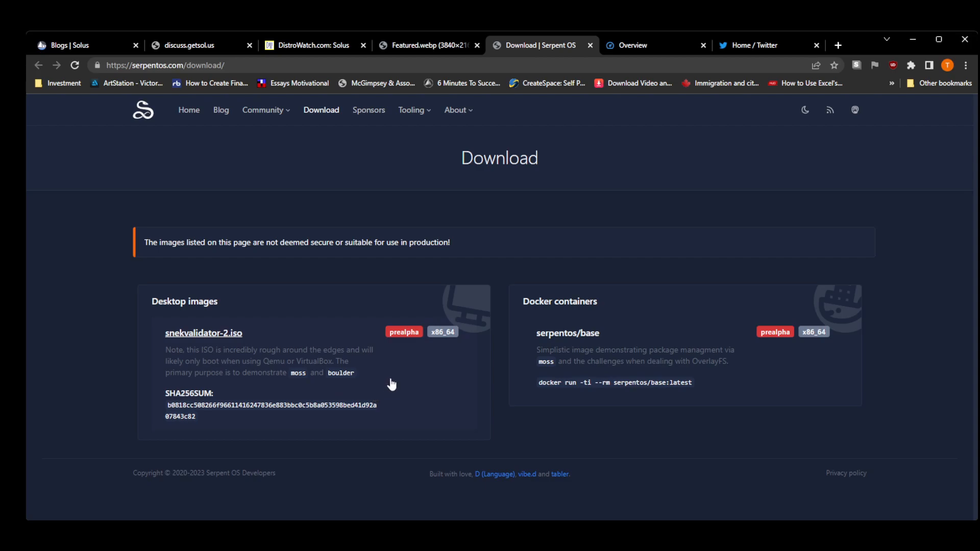
pyautogui.moveTo(756, 50)
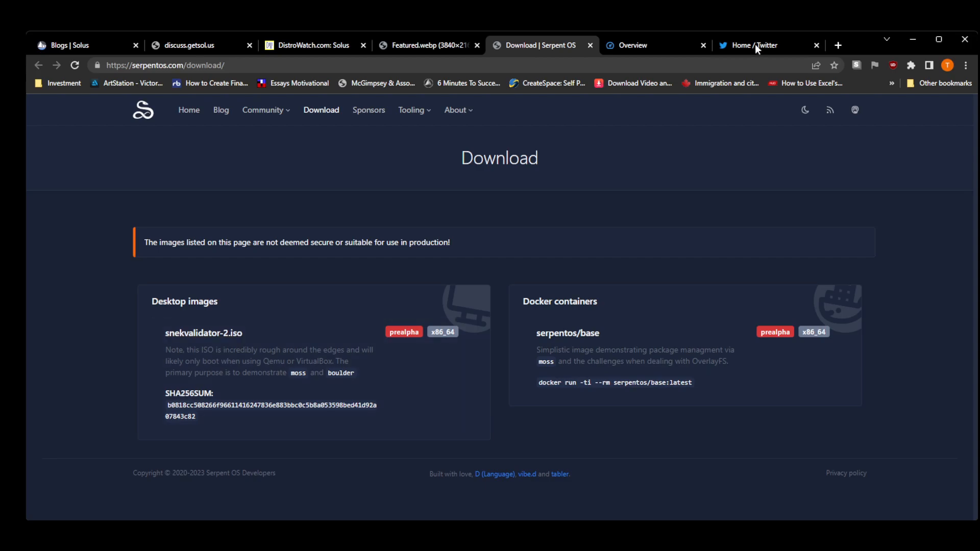
# - Scroll the Twitter Following feed through Serpent OS tweets about gtk3 packaging and build-deps checks
pyautogui.click(752, 45)
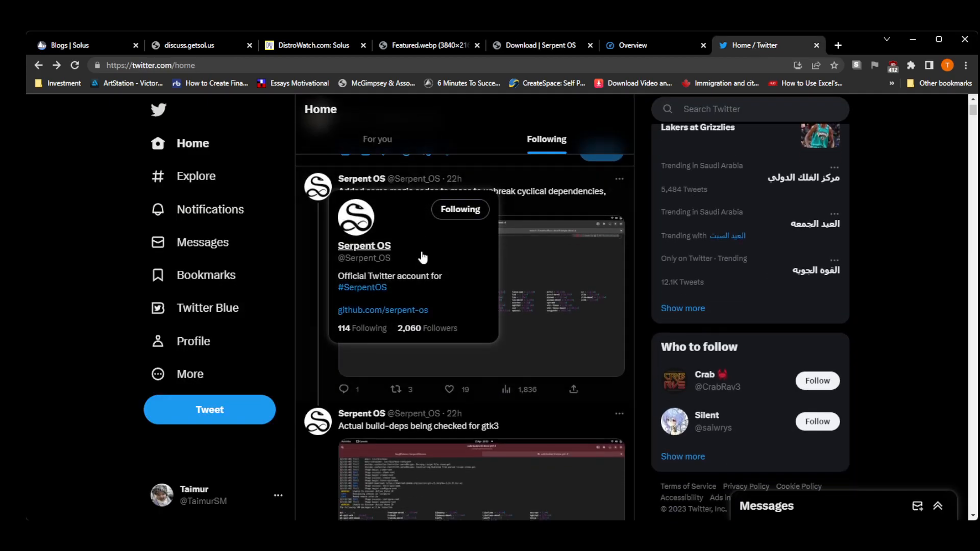
pyautogui.scroll(-3)
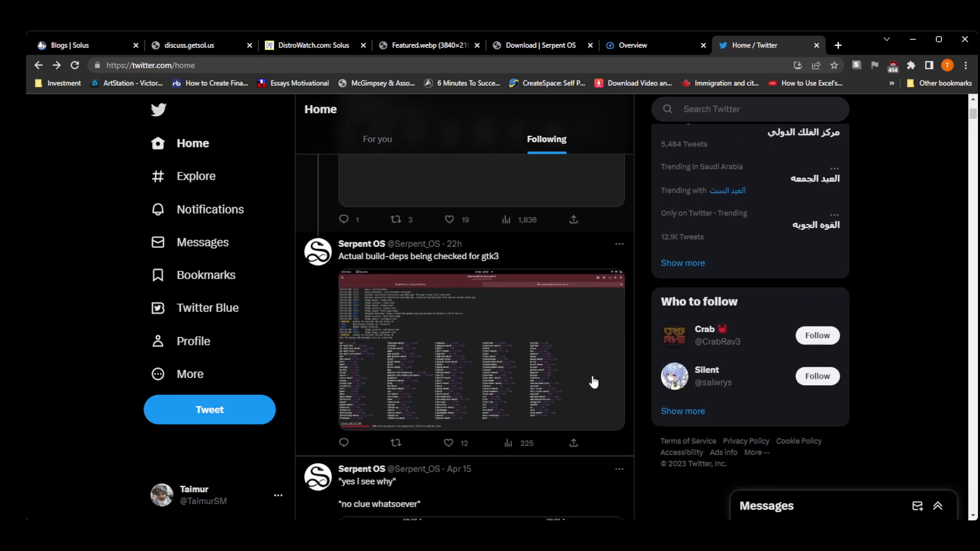
pyautogui.scroll(-3)
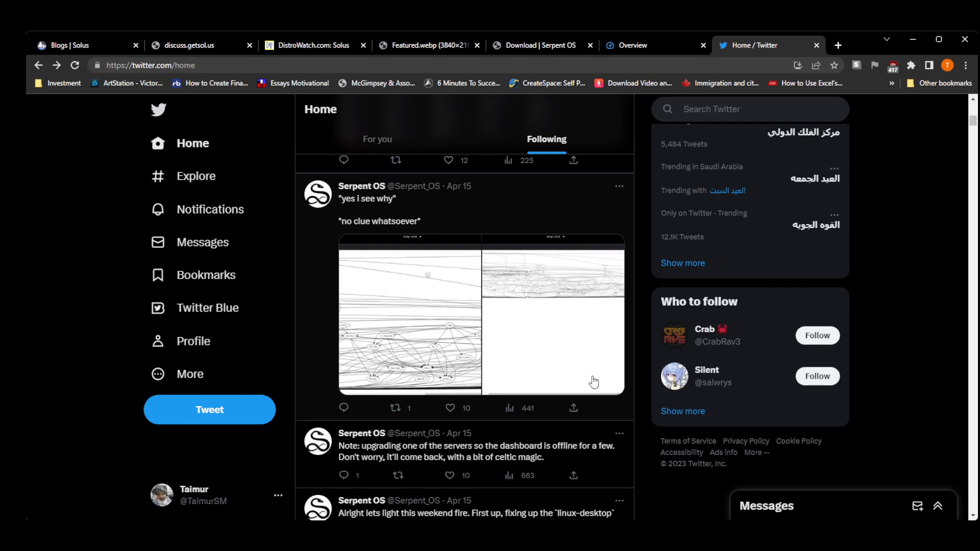
pyautogui.scroll(-3)
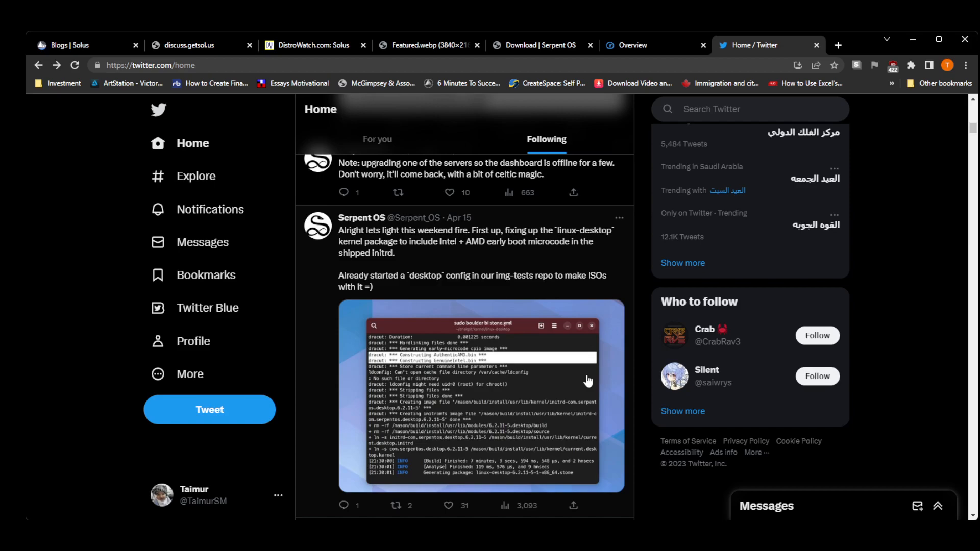
pyautogui.scroll(-3)
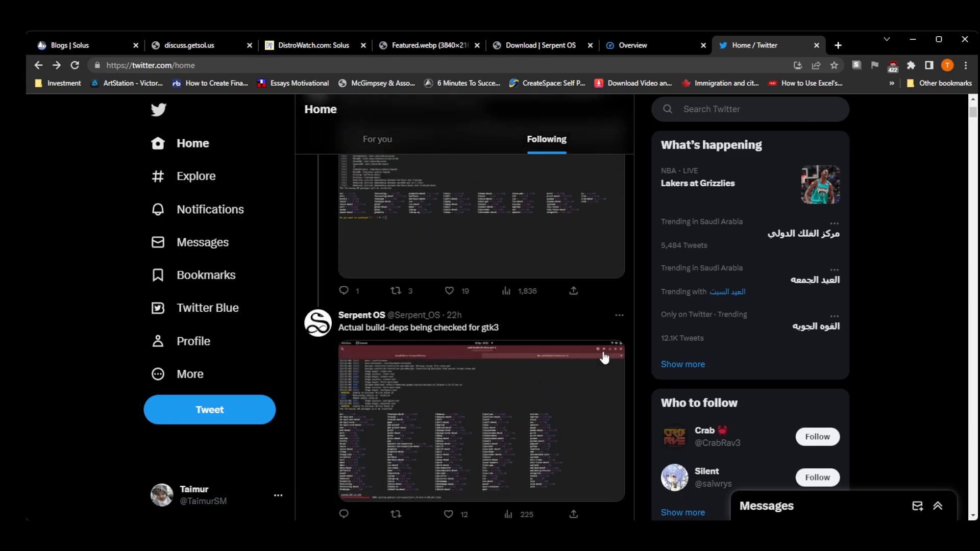
pyautogui.scroll(-3)
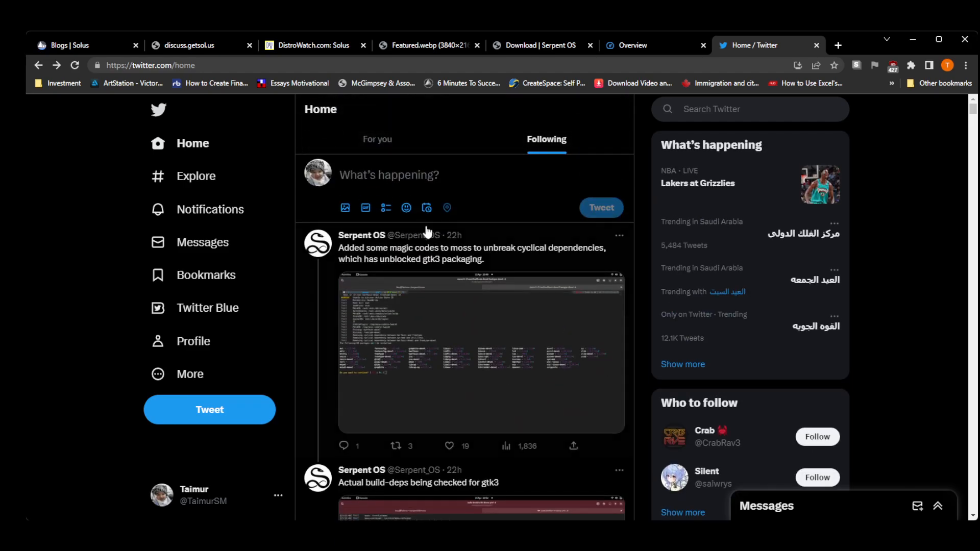
# - Try the timed-out discuss.getsol.us forum tab, then return to the Solus 4.3 blog post
pyautogui.click(190, 45)
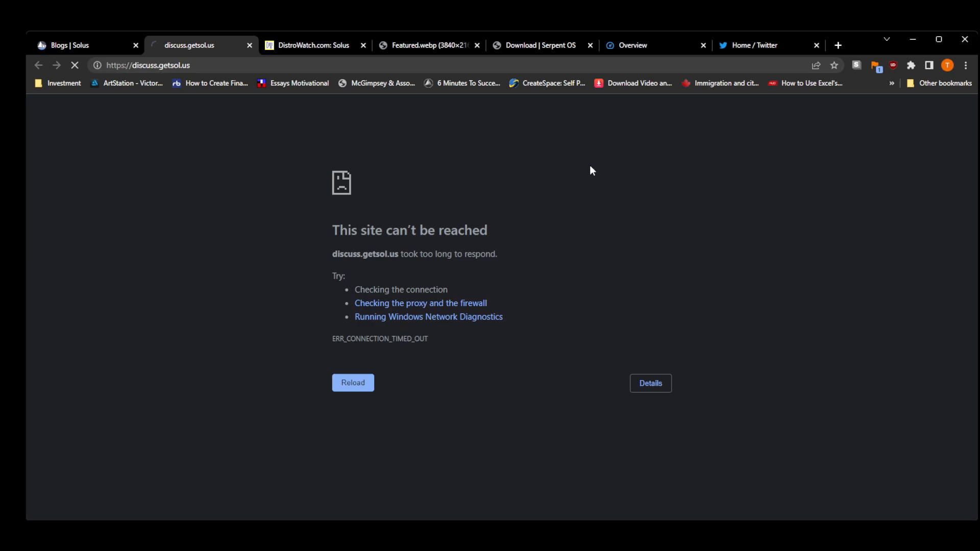
pyautogui.click(69, 45)
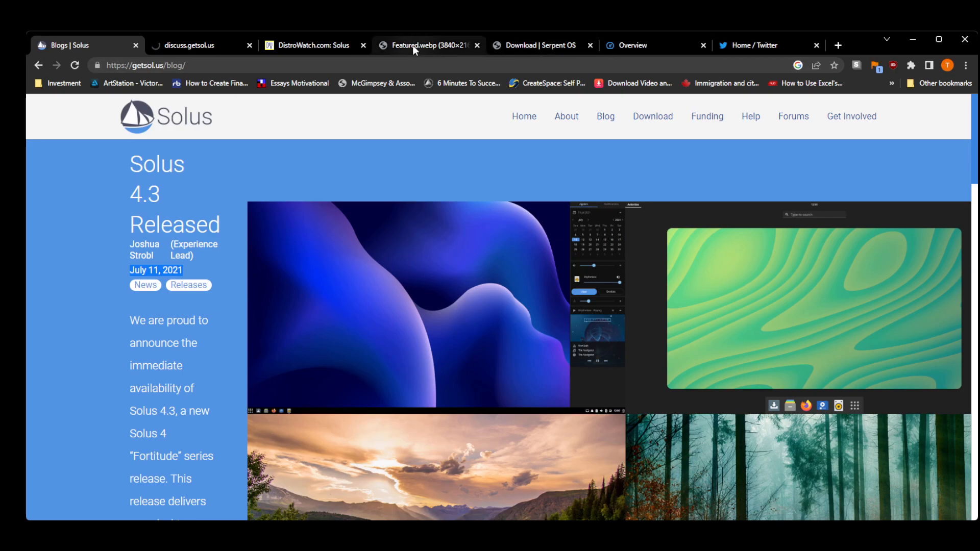
# - Show the Featured.webp screenshot of neofetch running on a Serpent OS test build in QEMU
pyautogui.click(428, 45)
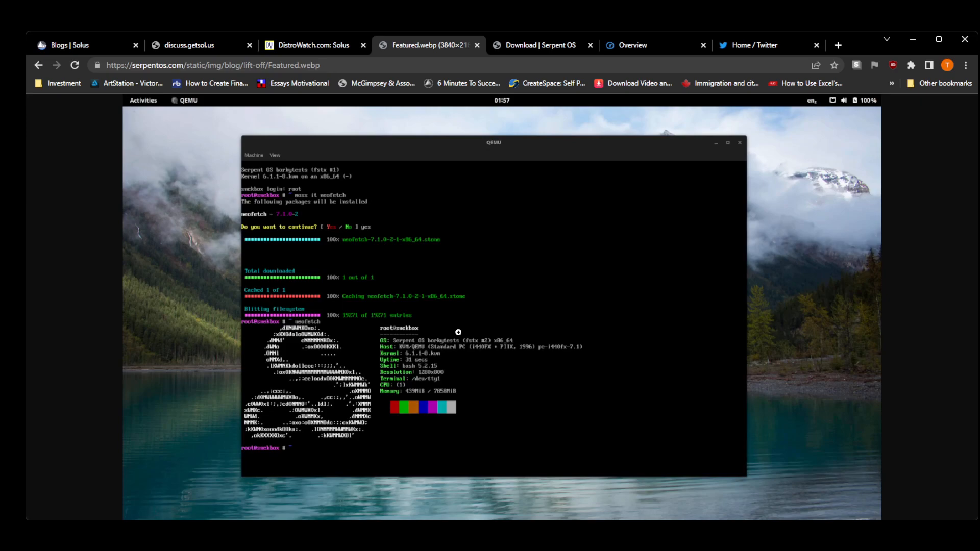
pyautogui.moveTo(472, 431)
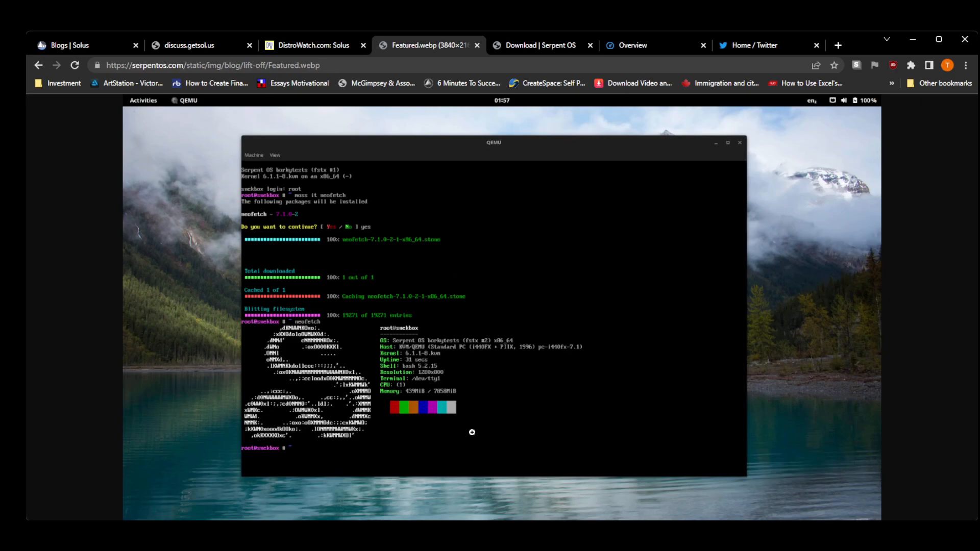
pyautogui.moveTo(467, 398)
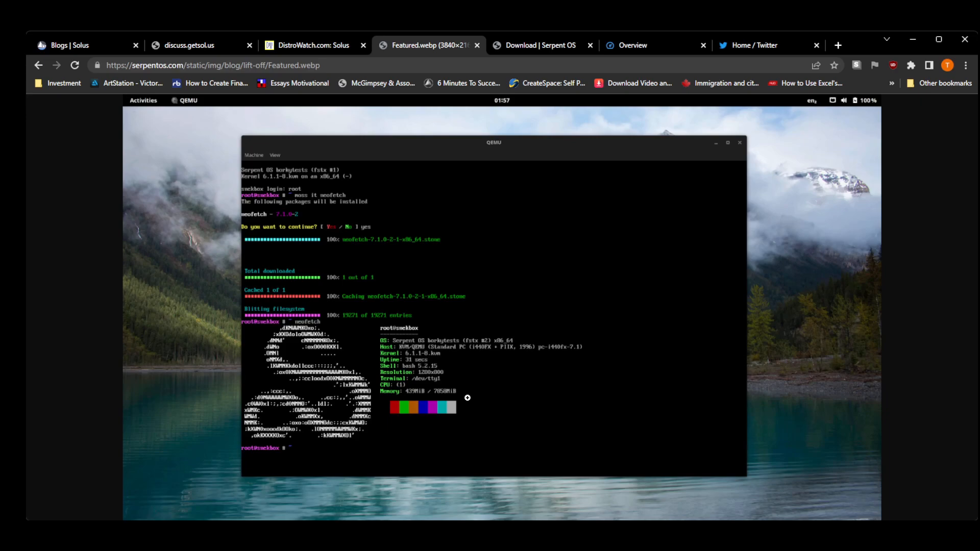
pyautogui.moveTo(467, 387)
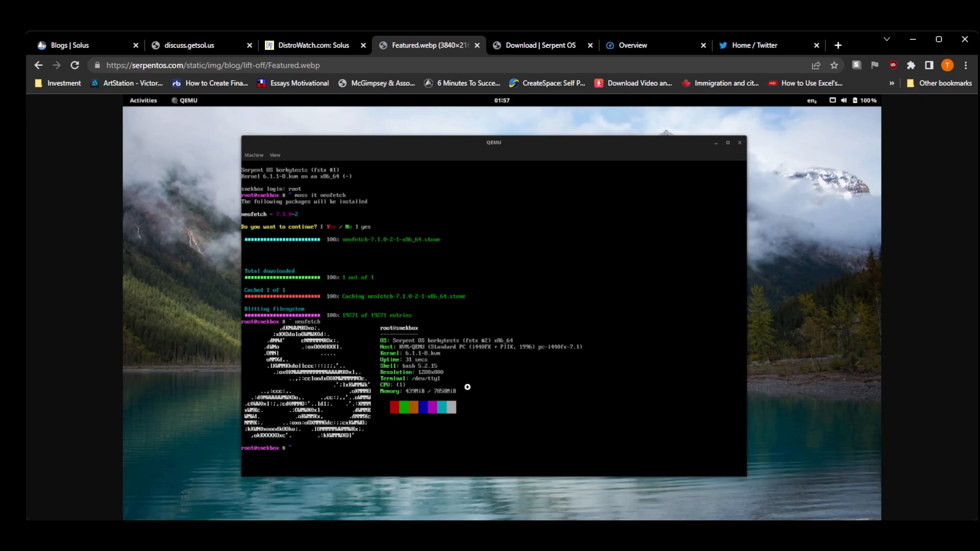